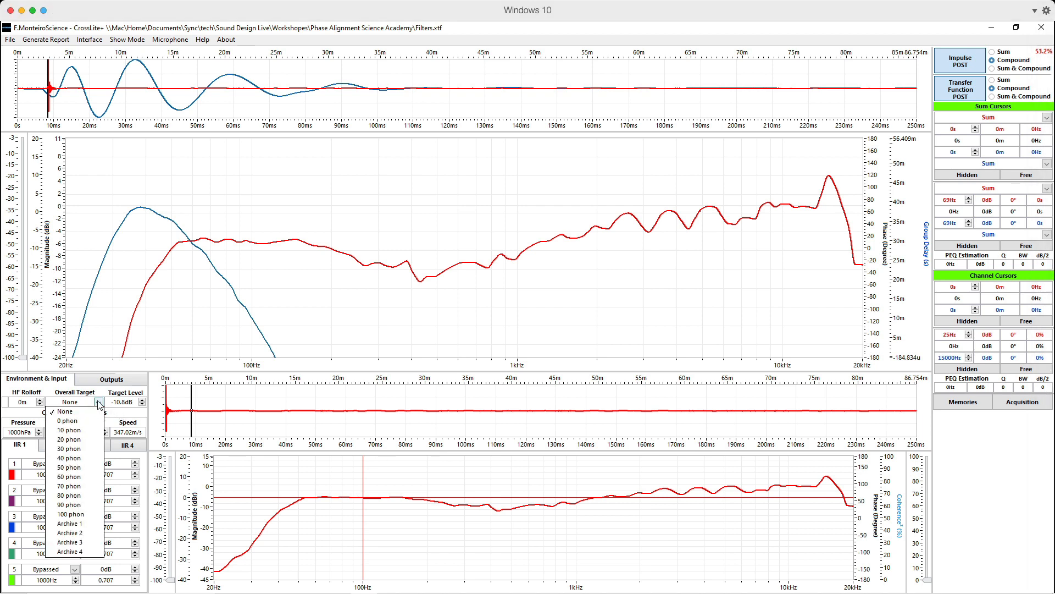
Step: Apply the Archive 1 target, show Sum & Compound transfer functions, and switch to the output channel settings
click(69, 523)
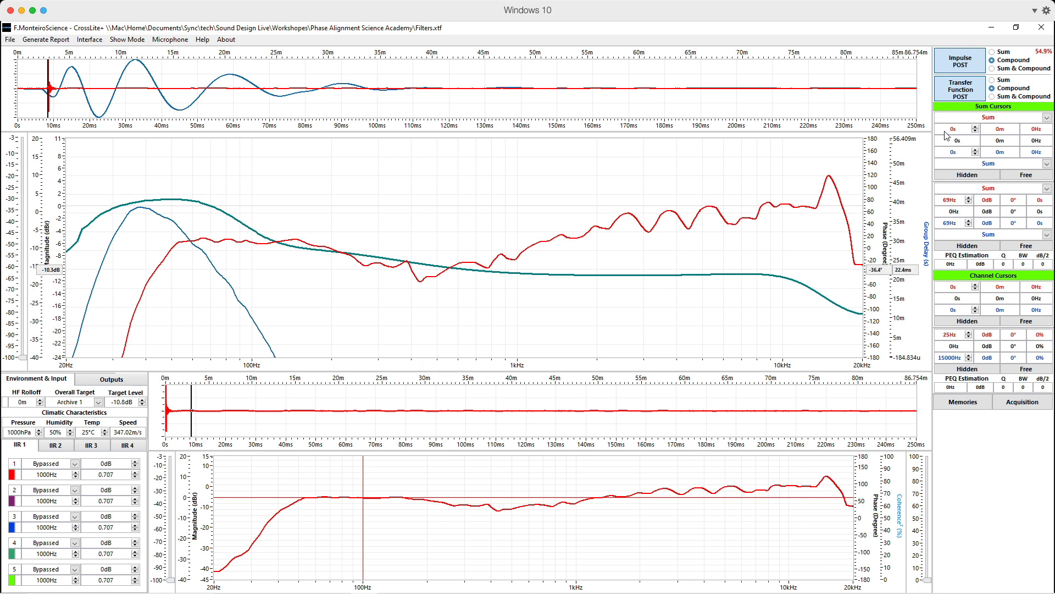
click(994, 96)
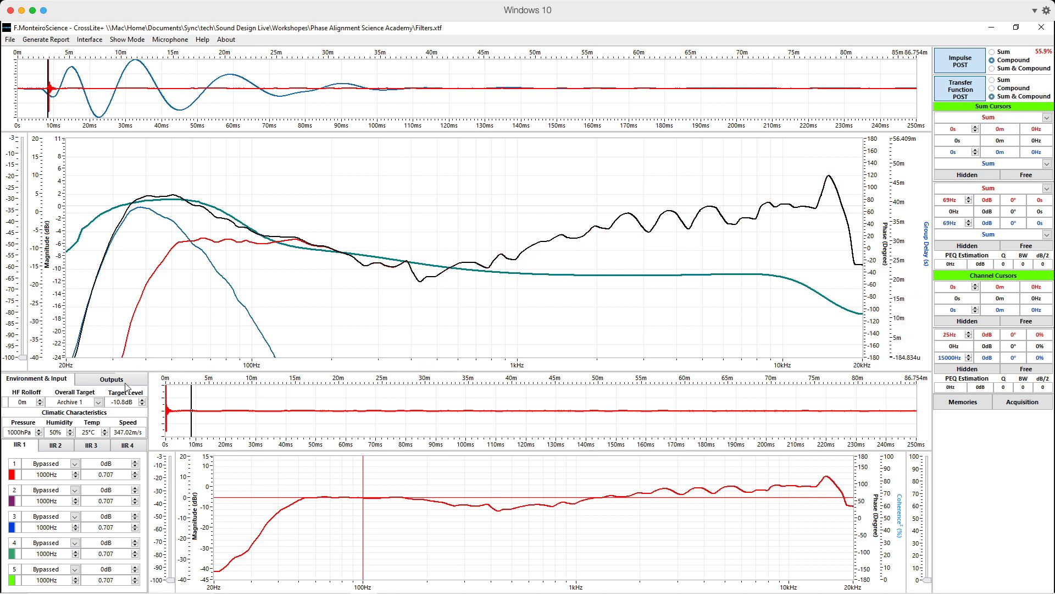
click(111, 378)
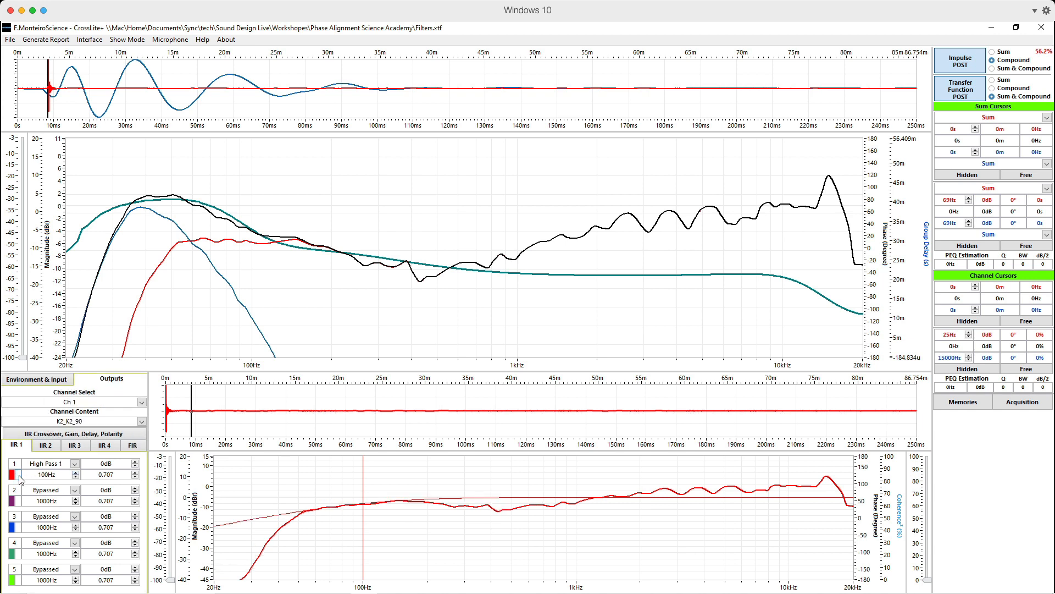
Step: Open channel 1's IIR crossover panel, keep the 100 Hz high-pass and set delay to 4 ms
click(44, 433)
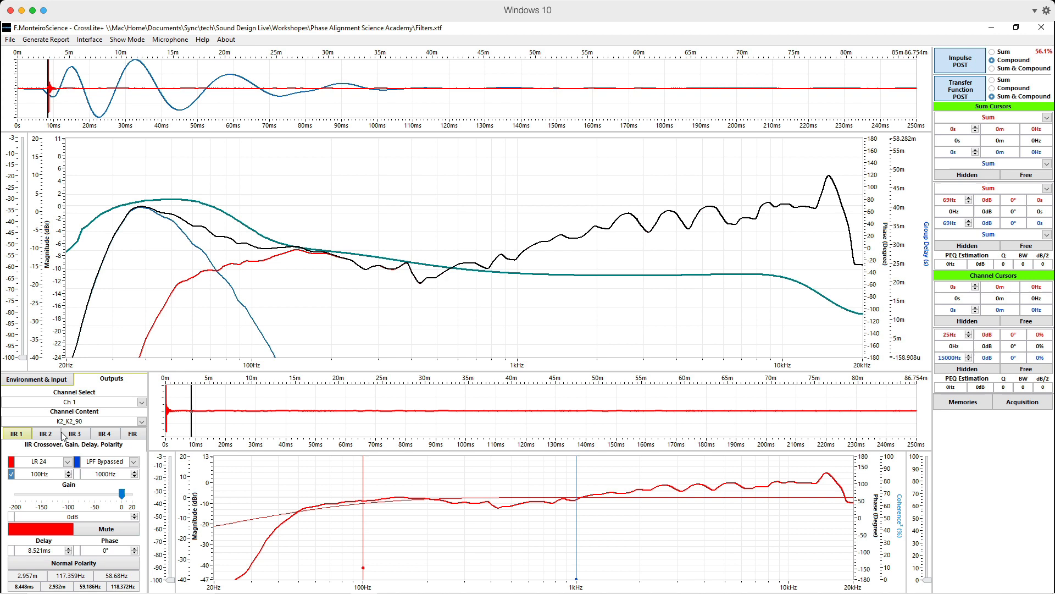
click(10, 473)
text(4)
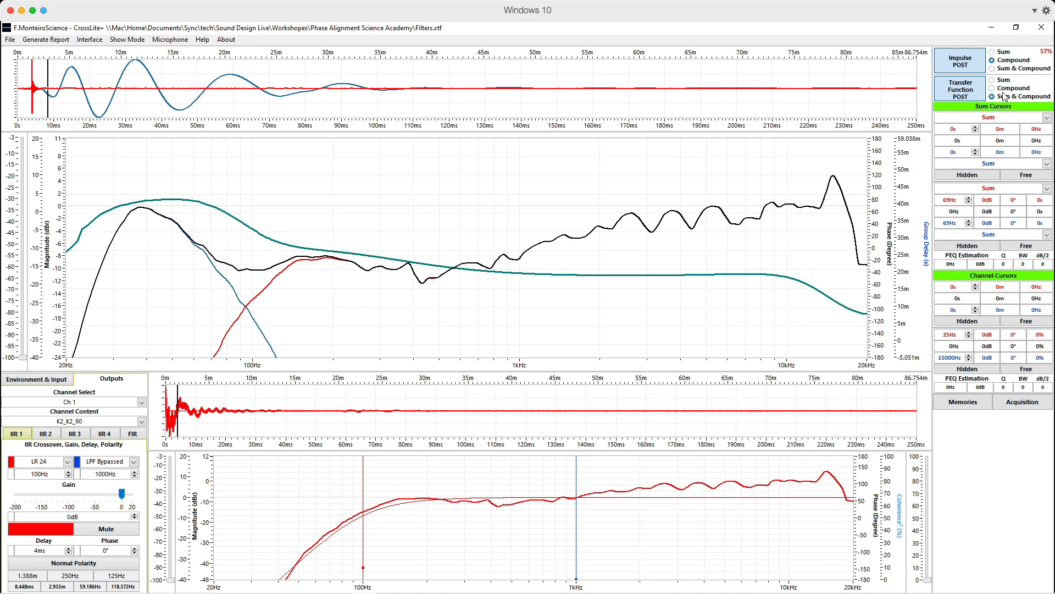
mouse_move(250, 271)
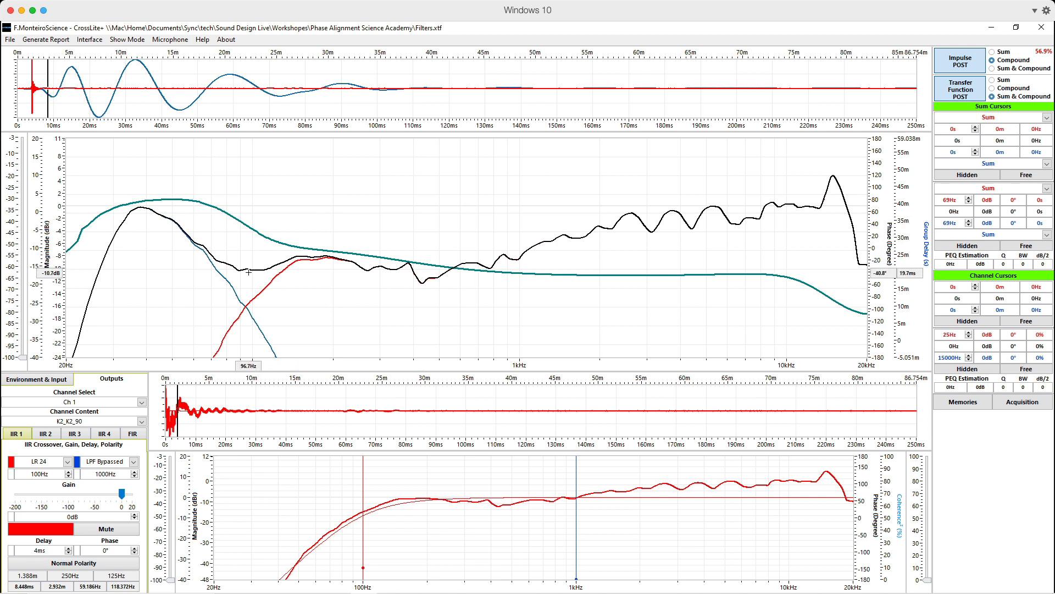
mouse_move(301, 258)
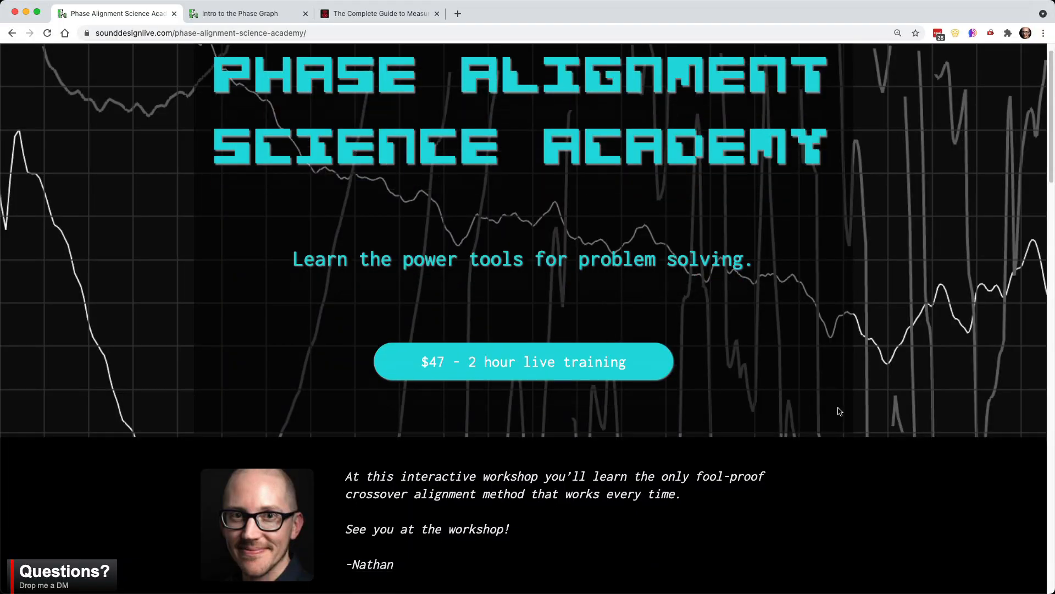
scroll(down, 3)
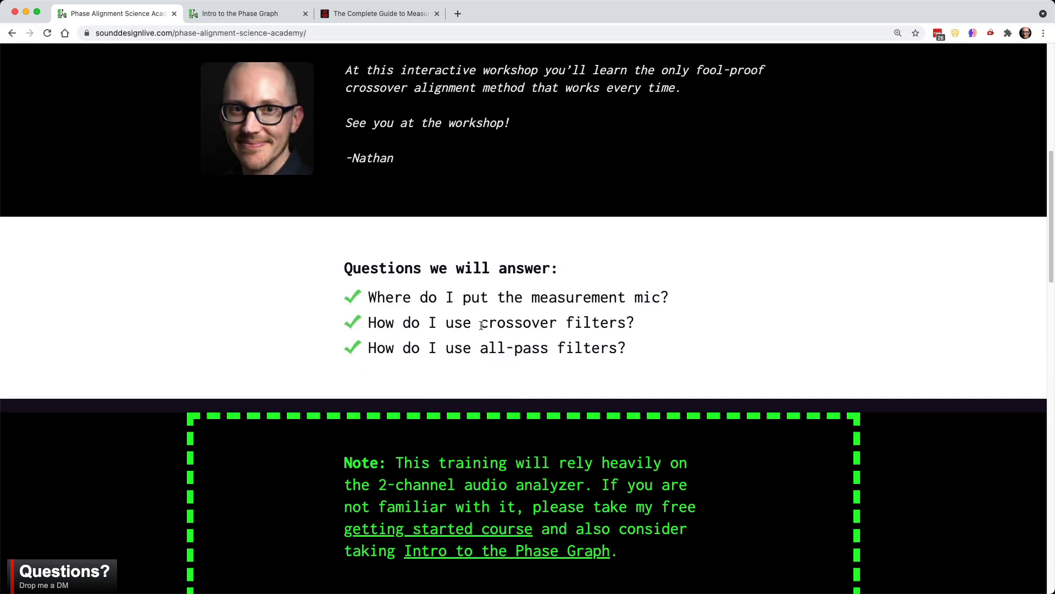
double_click(517, 322)
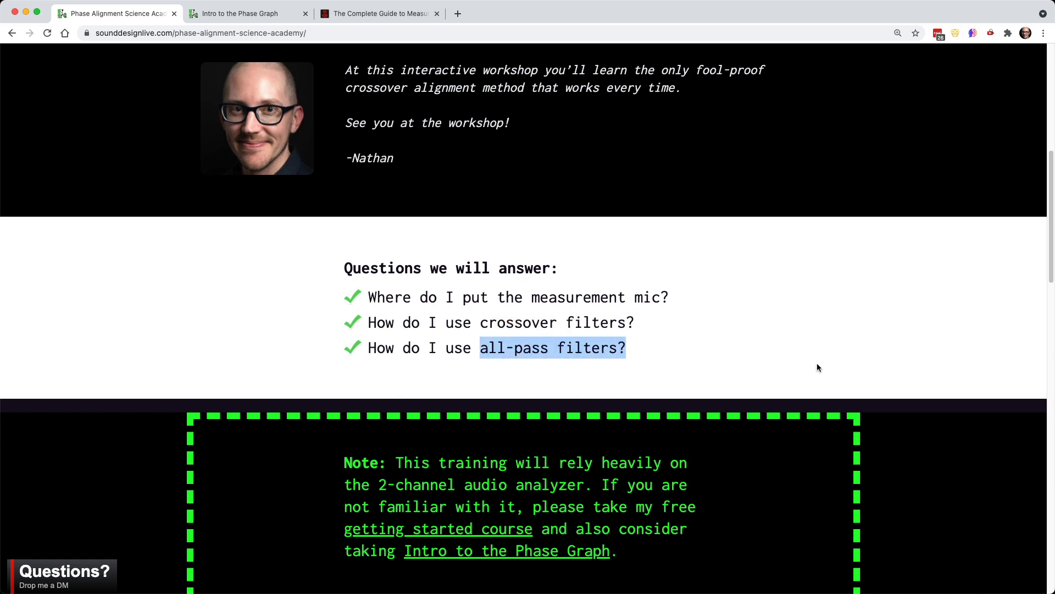
click(818, 368)
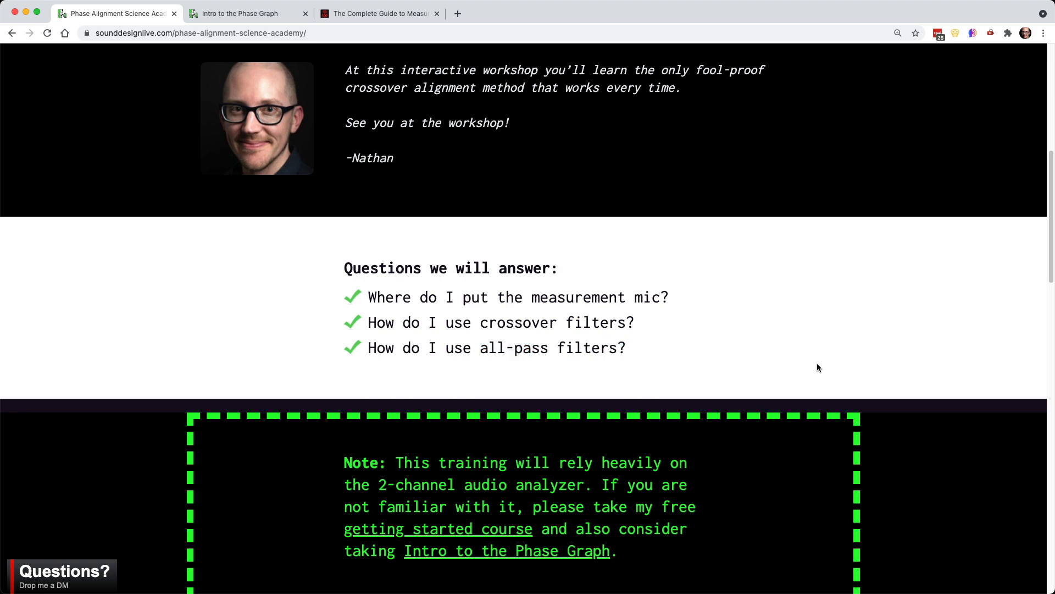
scroll(down, 3)
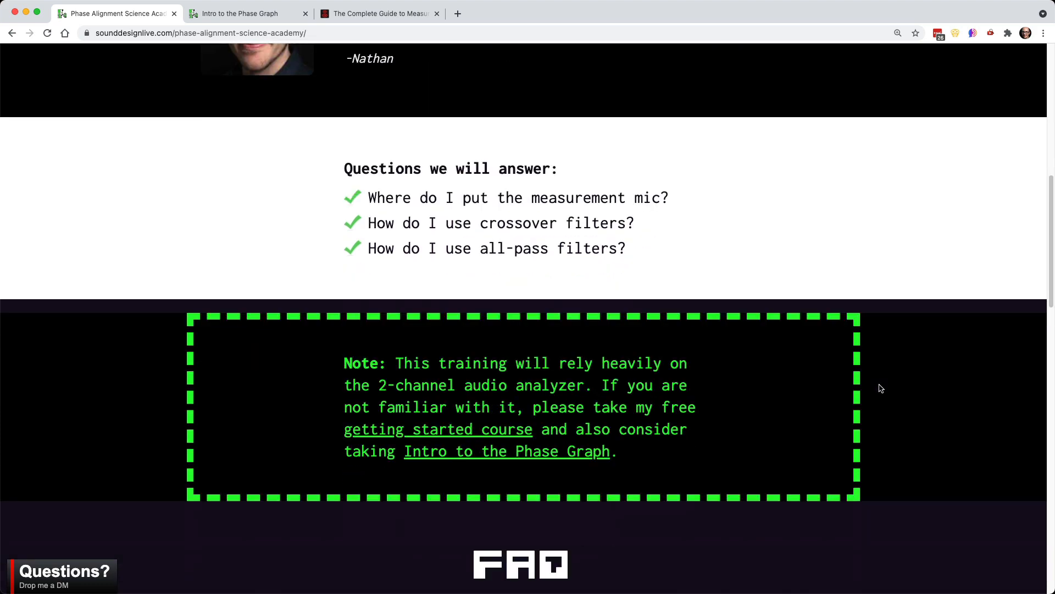
scroll(up, 3)
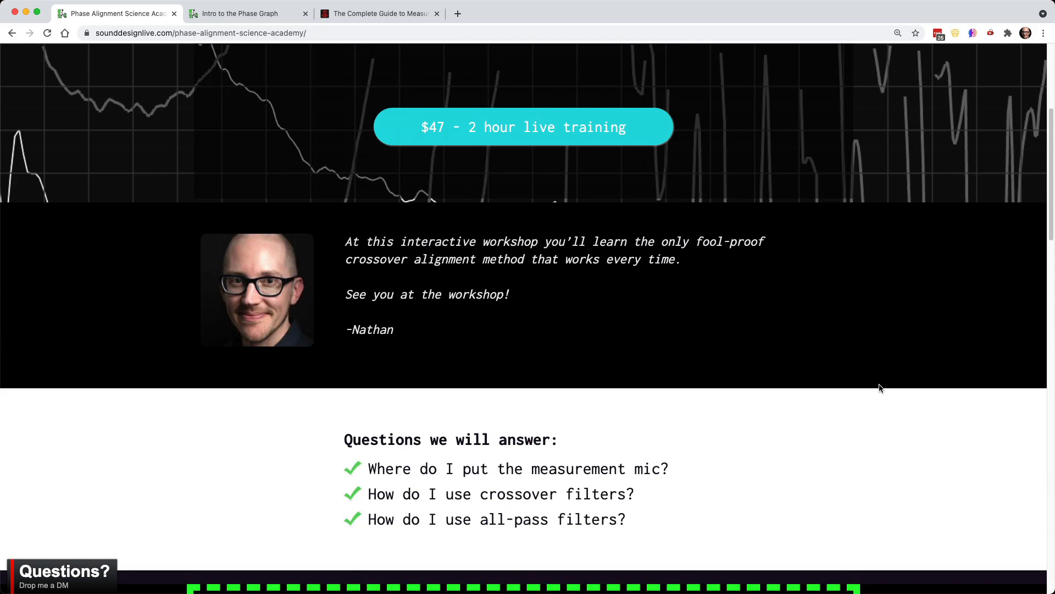
scroll(down, 3)
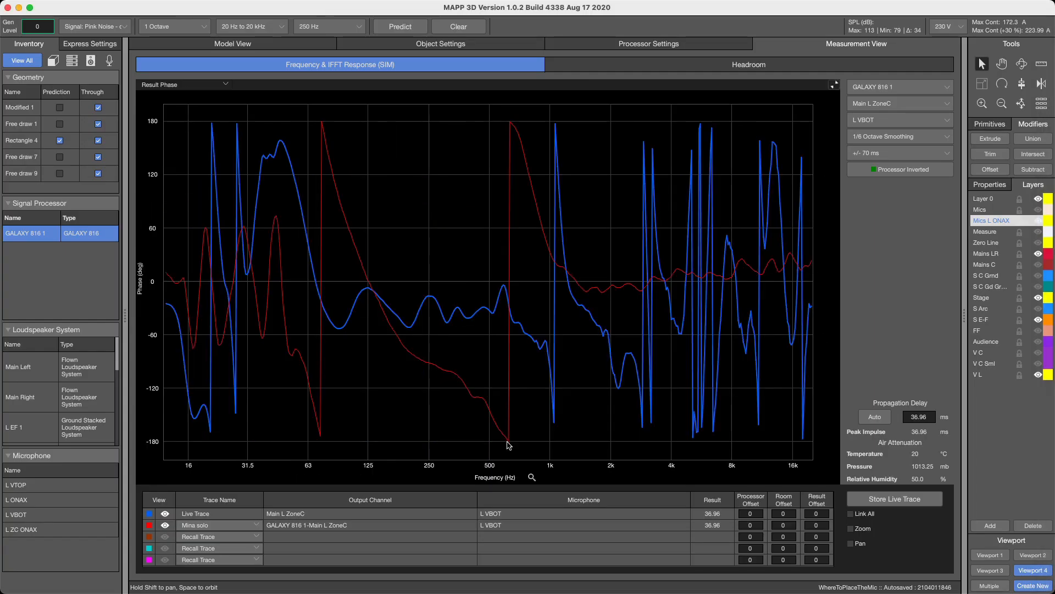
Step: Show the phase graph's frequency range choices, switch to Model View and toggle the V L layer's visibility
click(532, 477)
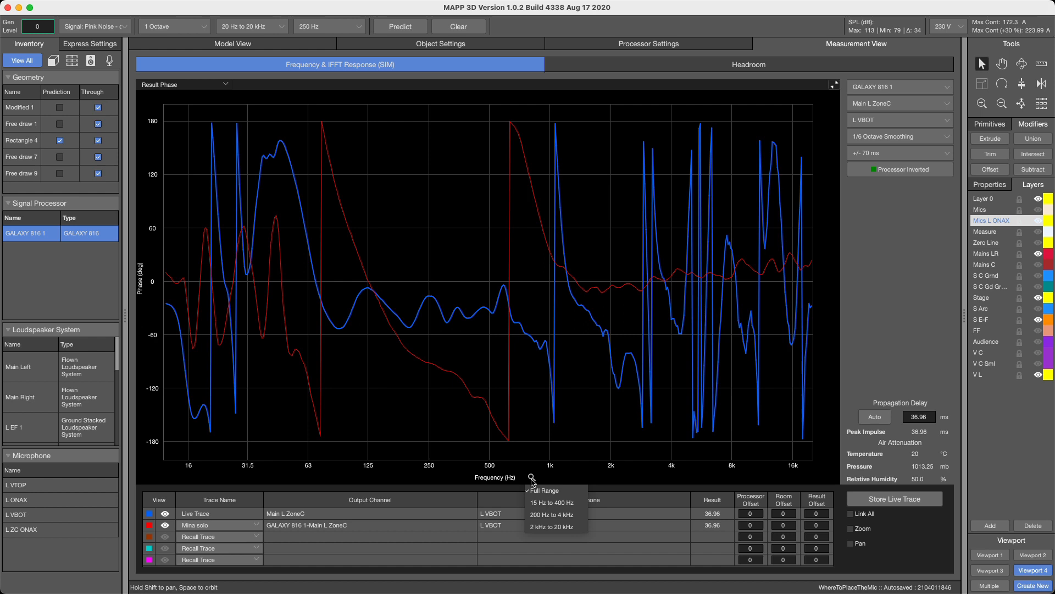
click(233, 43)
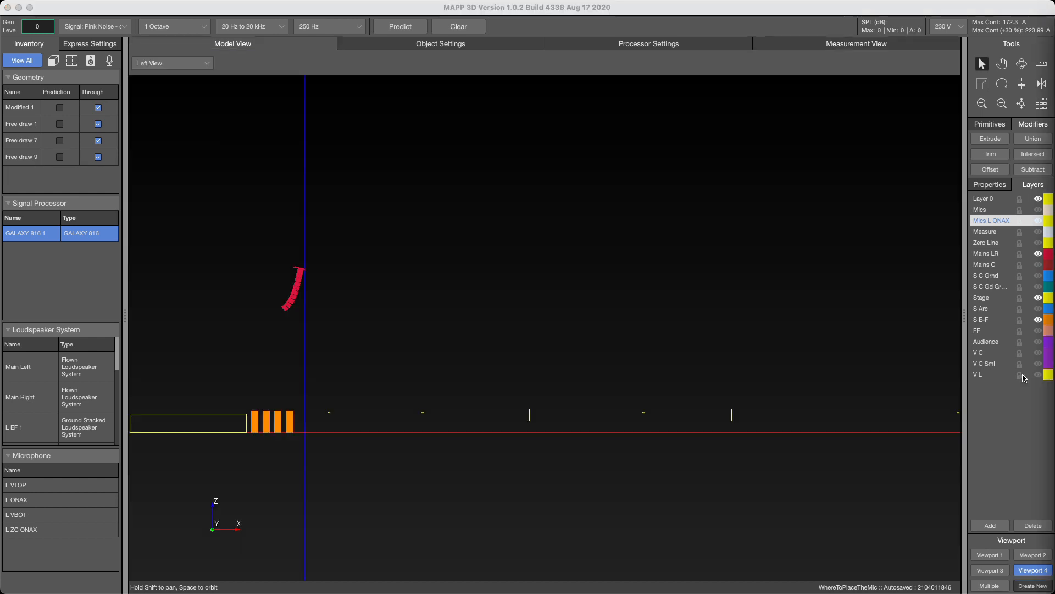
click(399, 26)
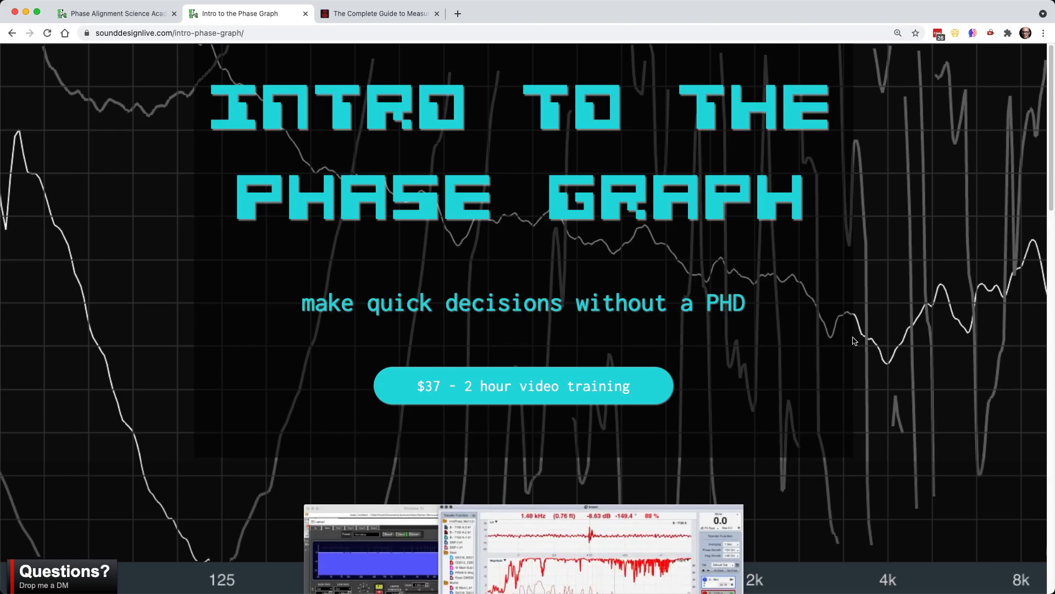
Step: Scroll down the Intro to the Phase Graph page to its Have You Thought section
scroll(down, 3)
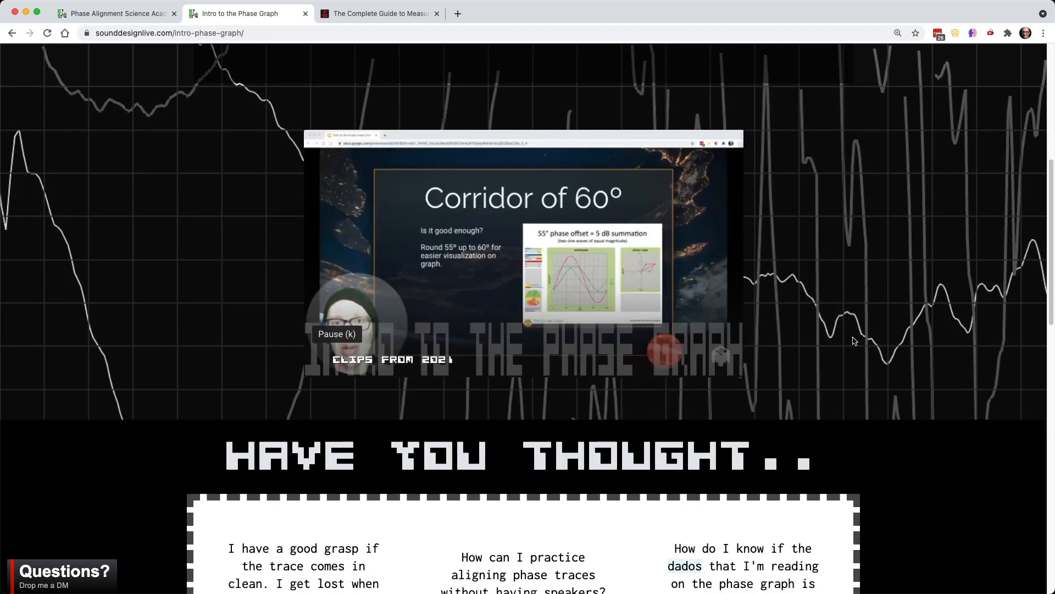
scroll(down, 3)
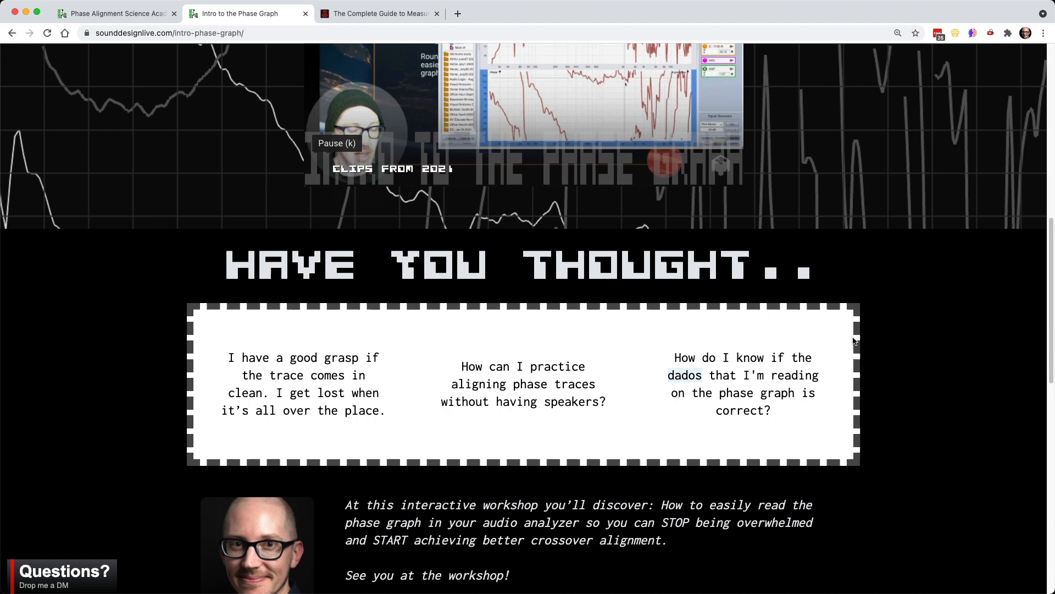
scroll(down, 3)
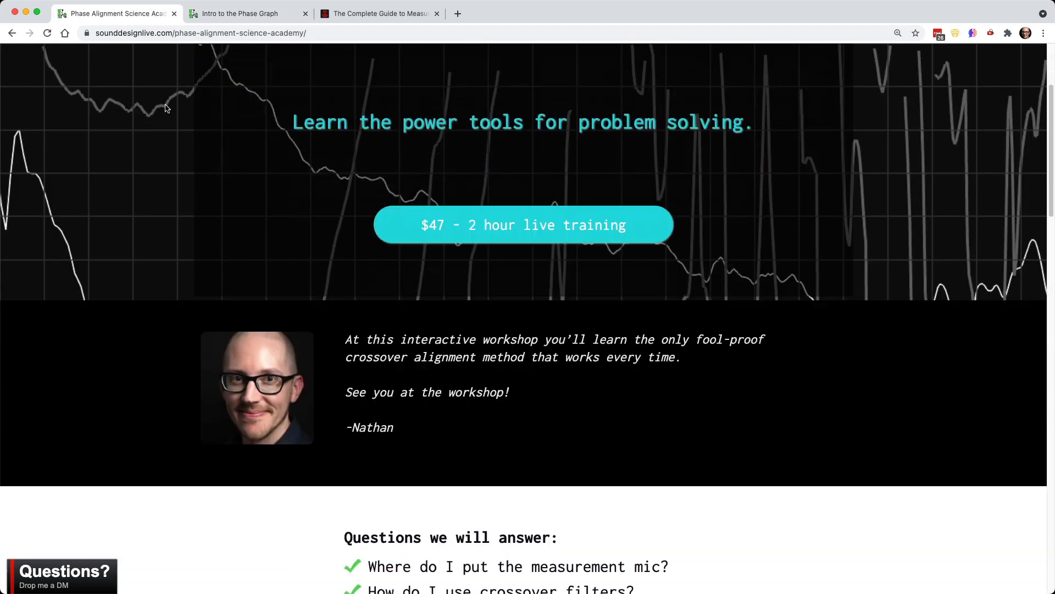
Step: Switch to the subwoofer mic placement guide tab, scroll through it and back to the top
scroll(down, 3)
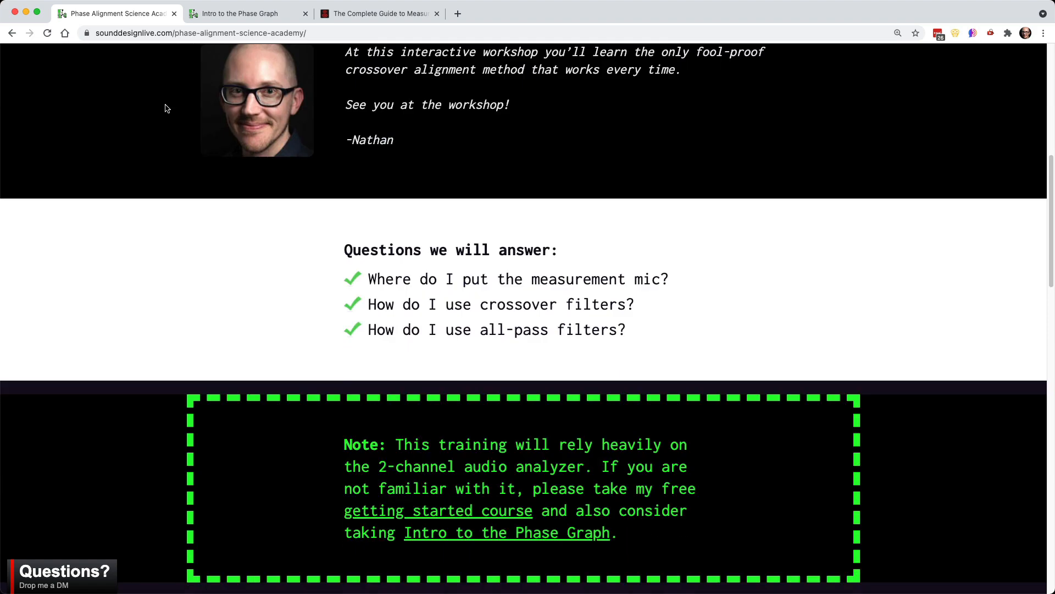
click(377, 13)
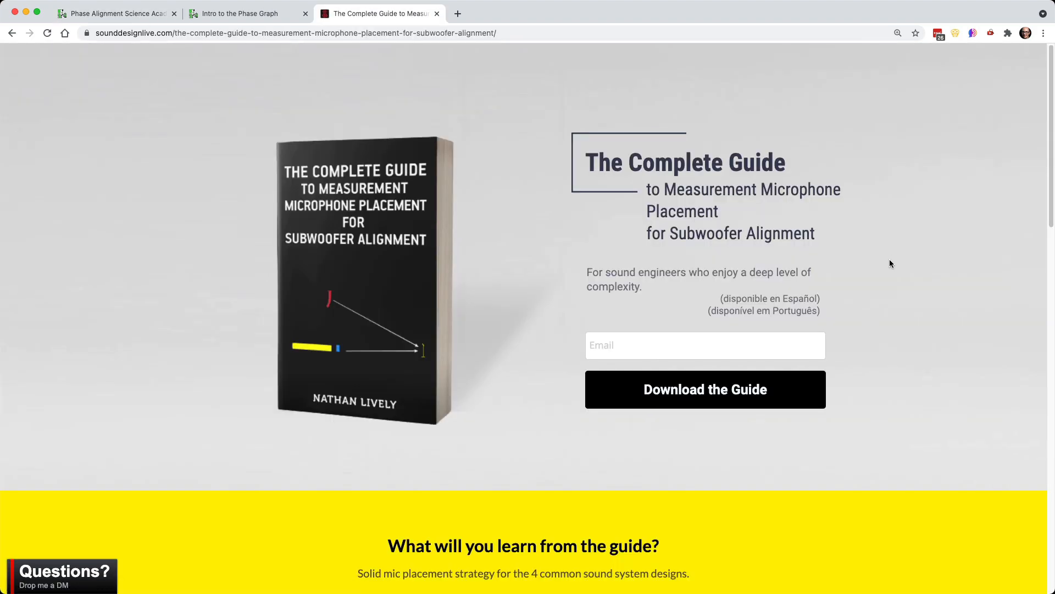
scroll(down, 3)
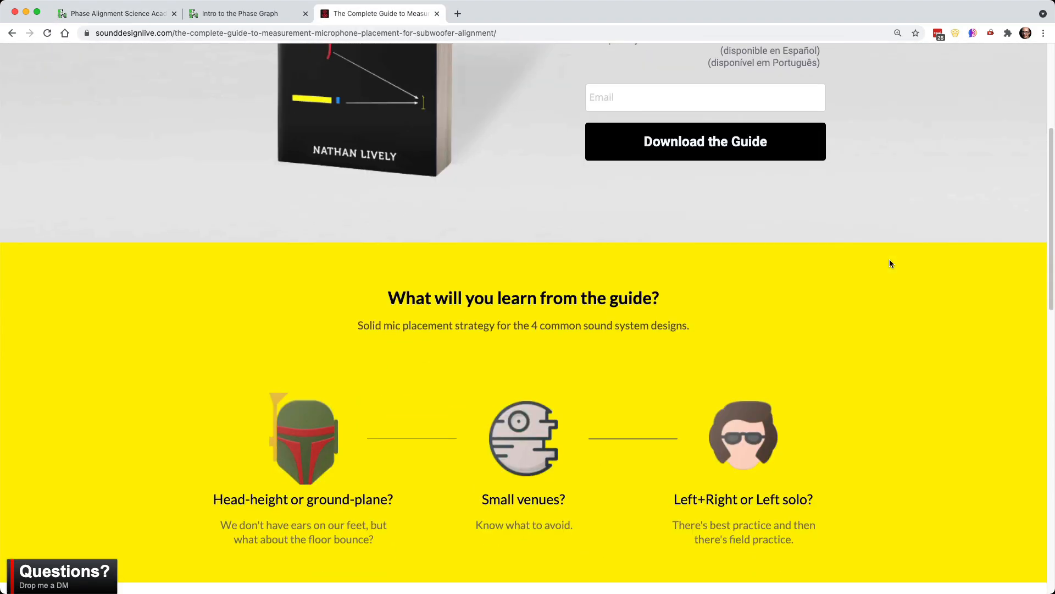
scroll(down, 3)
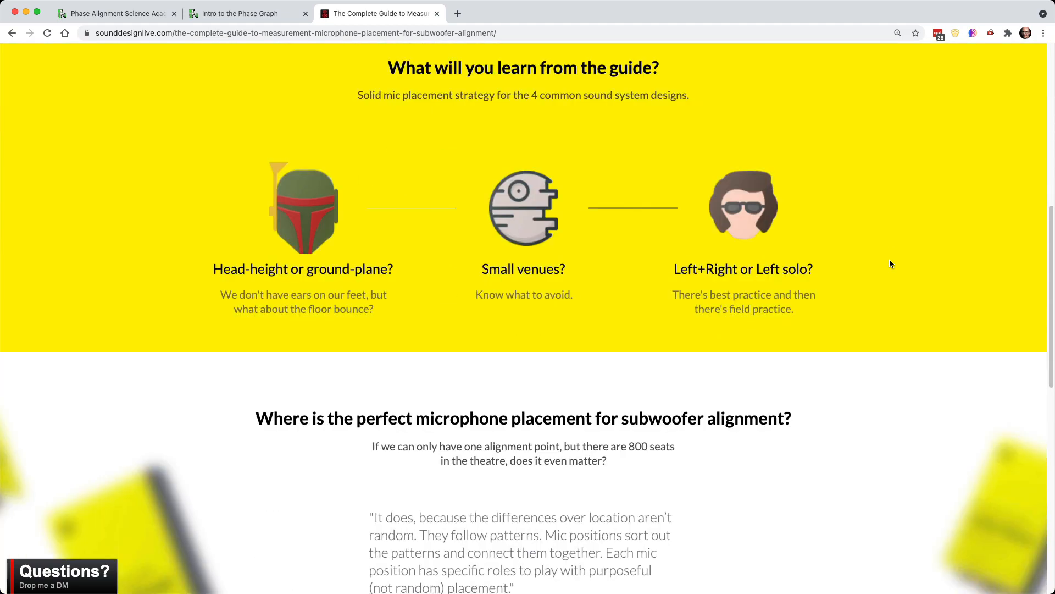
scroll(down, 3)
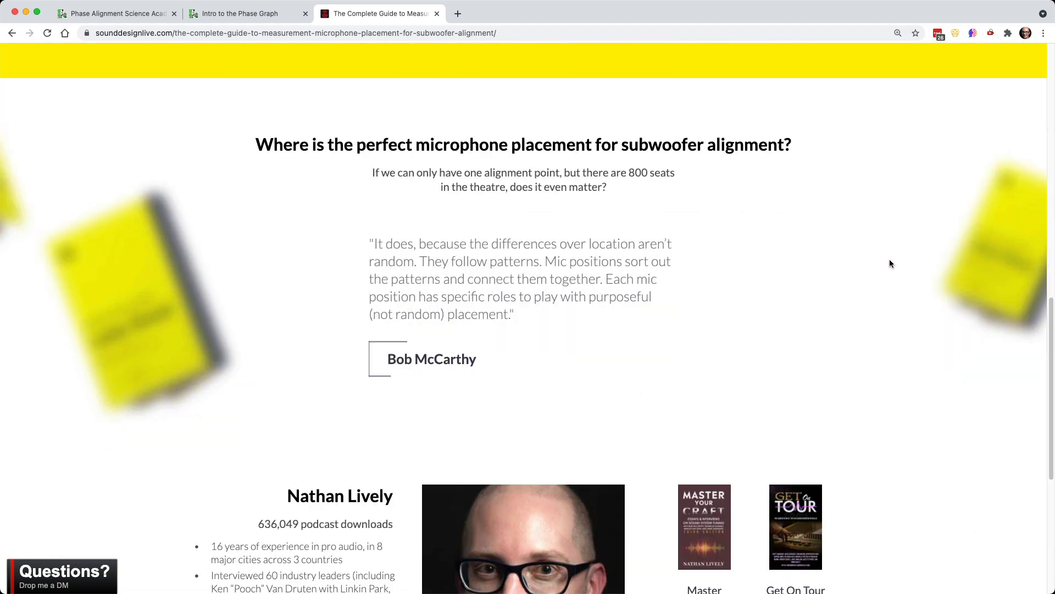
scroll(up, 3)
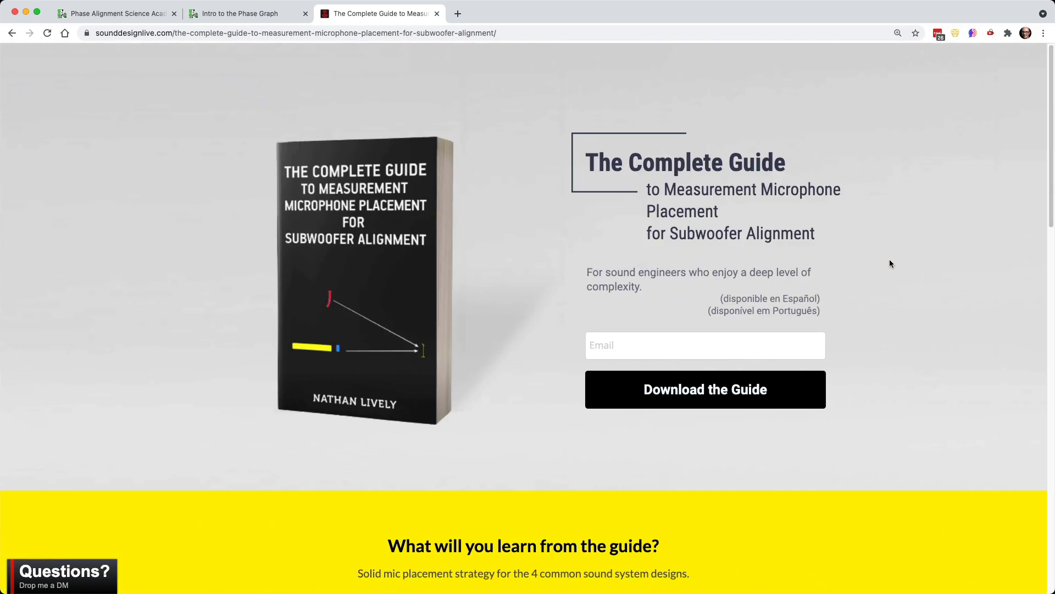
mouse_move(245, 80)
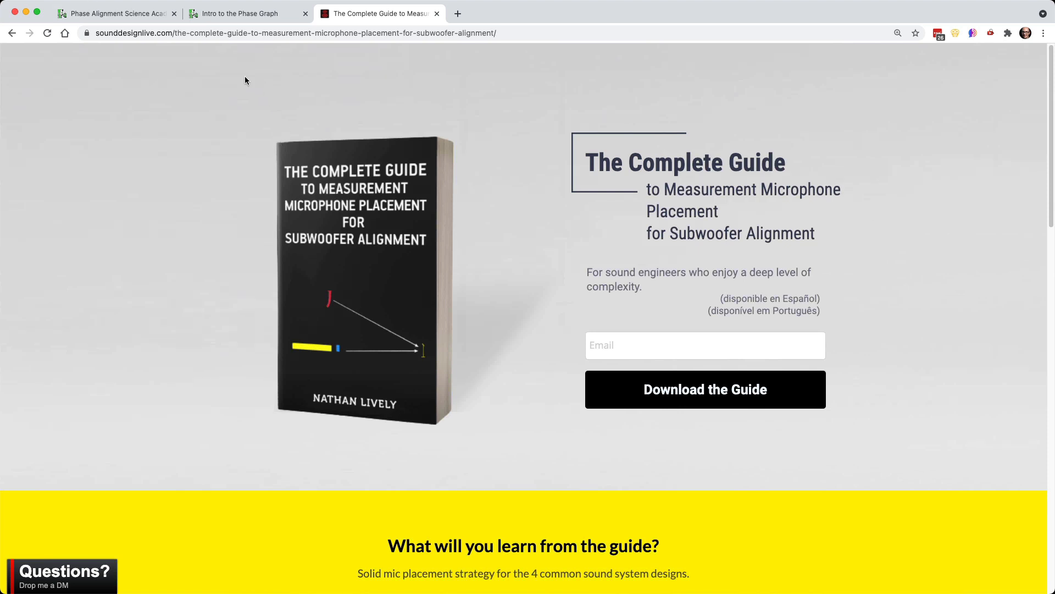
mouse_move(236, 77)
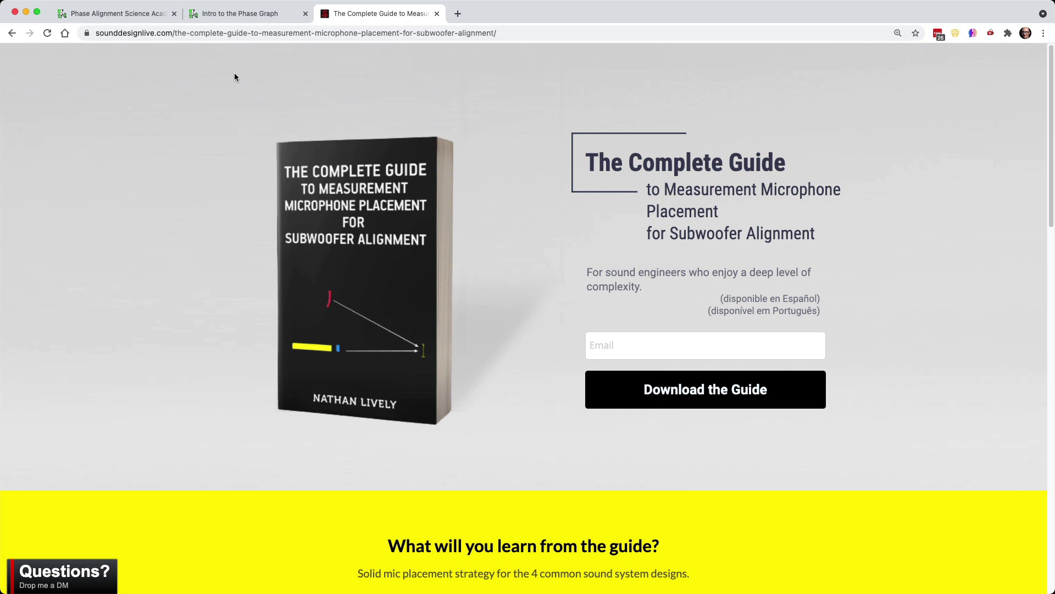
mouse_move(241, 14)
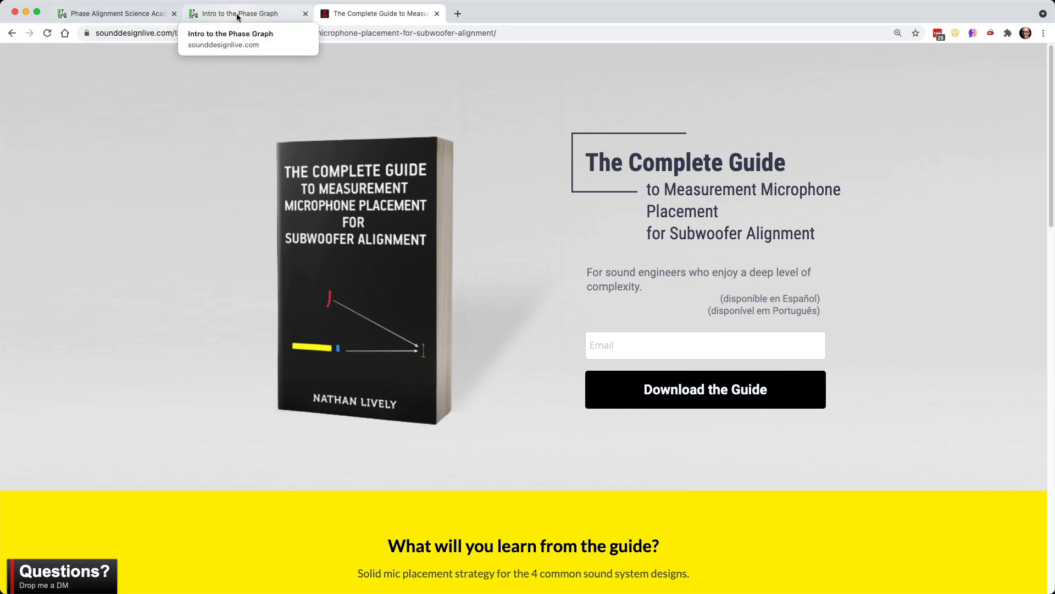
Step: Switch to the Intro to the Phase Graph tab and scroll around the page and its preview video
click(242, 13)
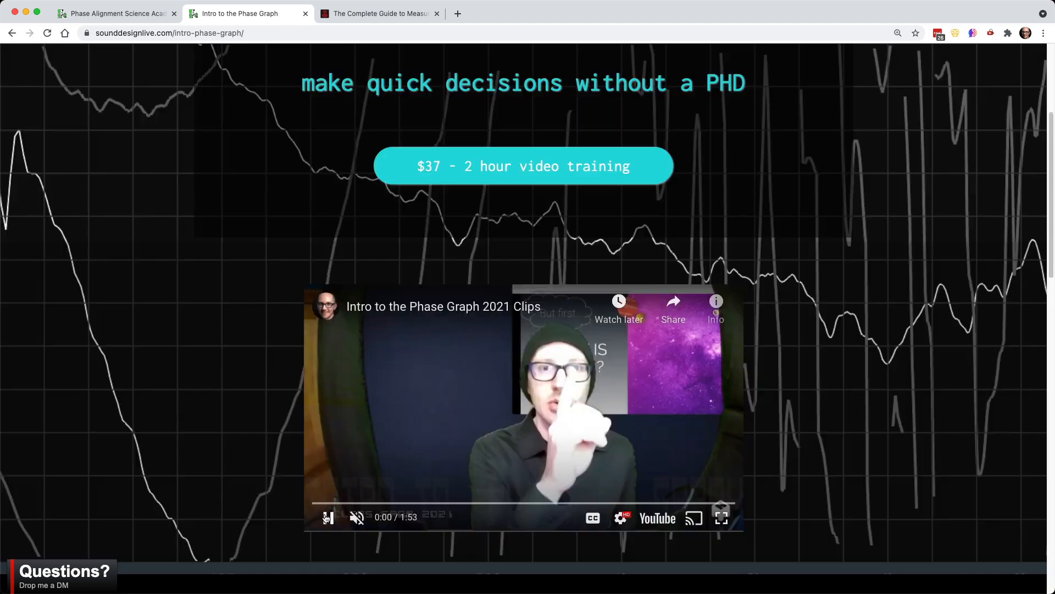
scroll(down, 3)
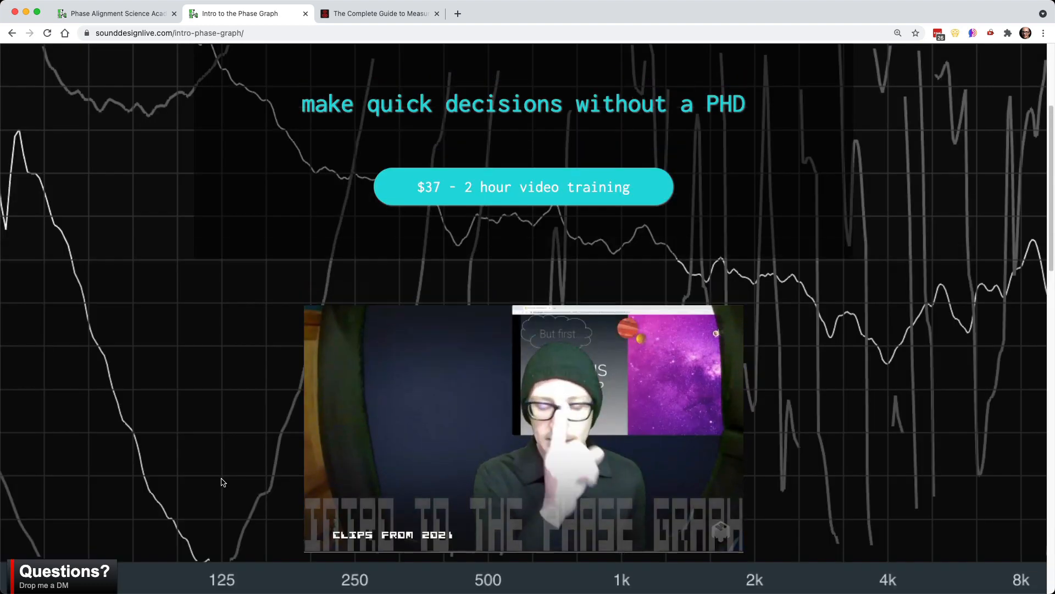
scroll(up, 3)
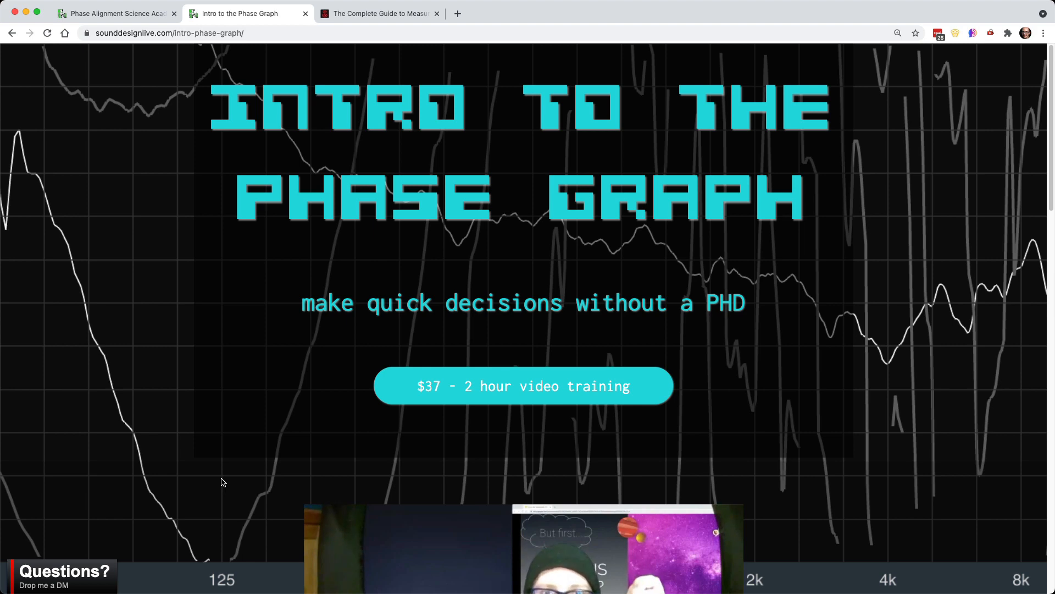
scroll(down, 3)
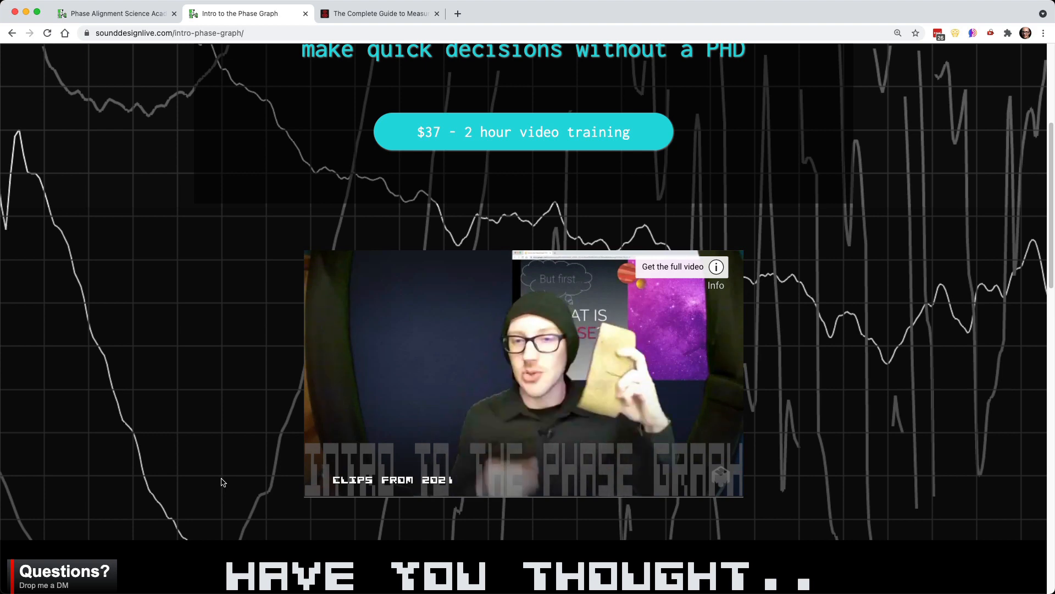
scroll(up, 3)
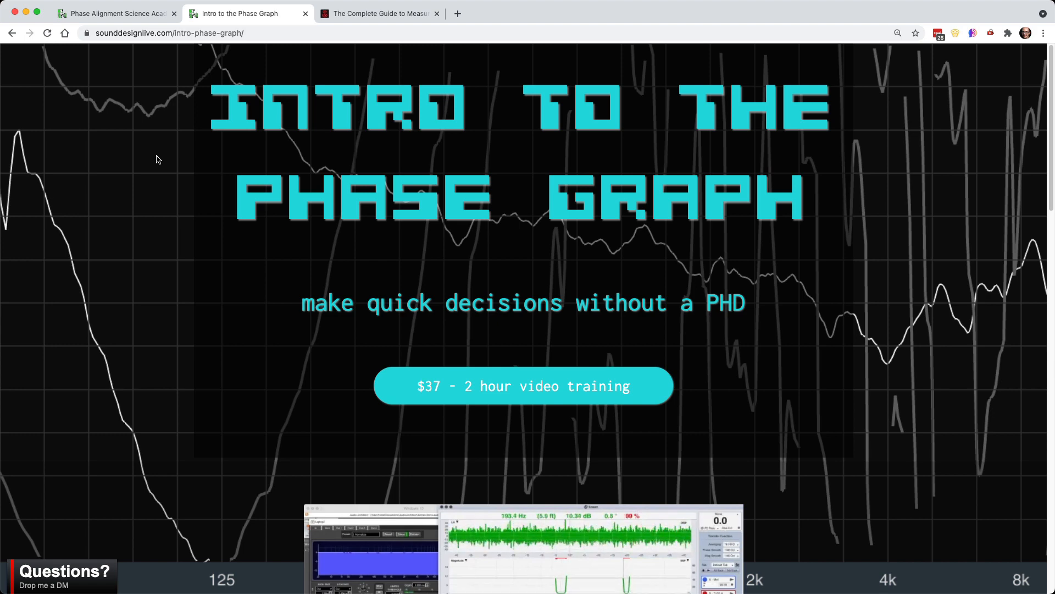
Step: Return to the Phase Alignment Science Academy tab and scroll up to its headline
click(114, 14)
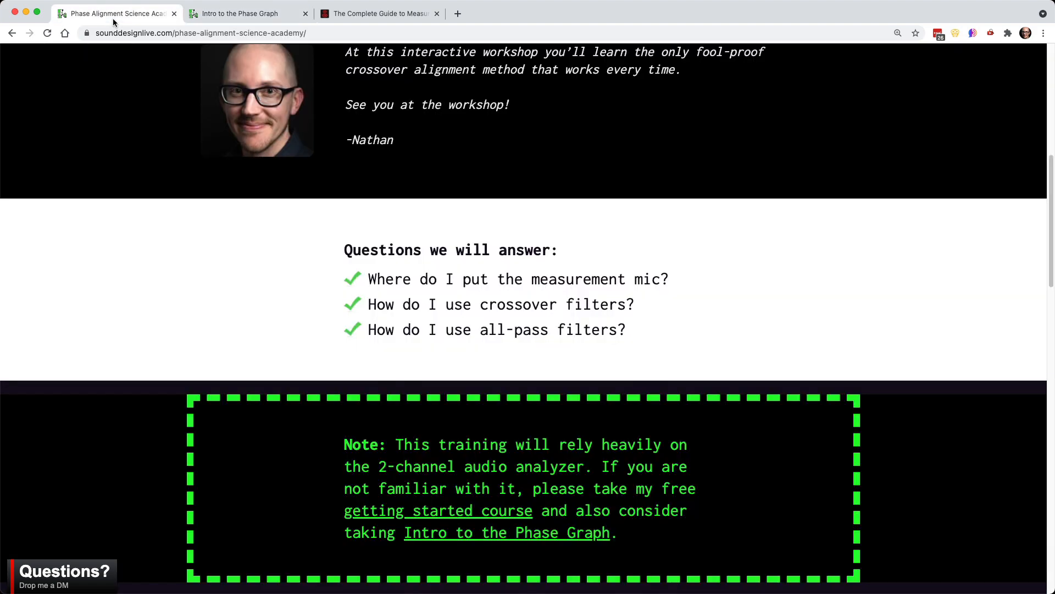
scroll(up, 3)
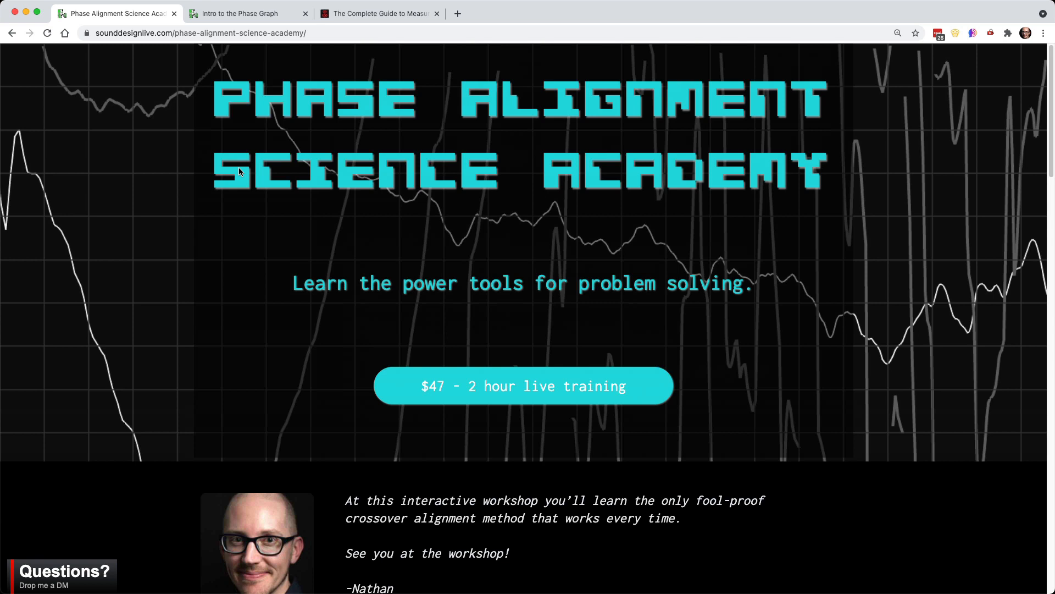
mouse_move(878, 175)
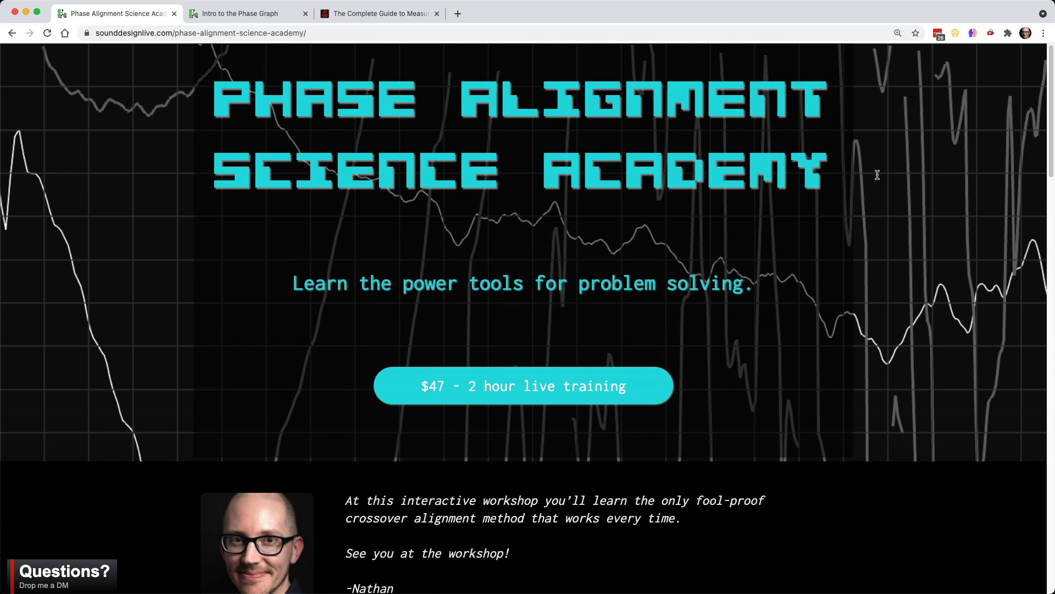